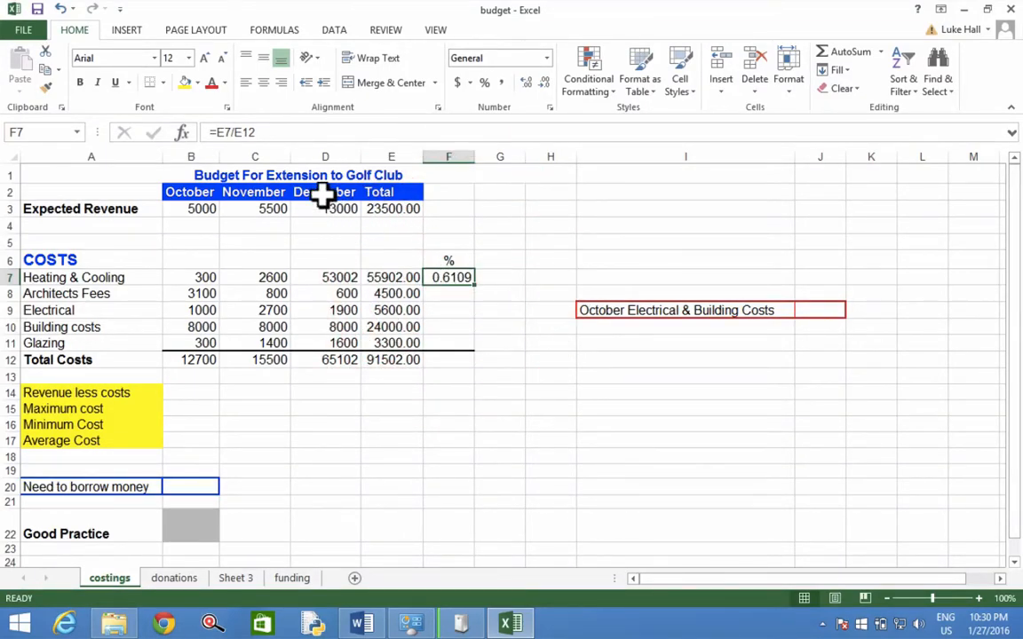
mouse_move(227, 132)
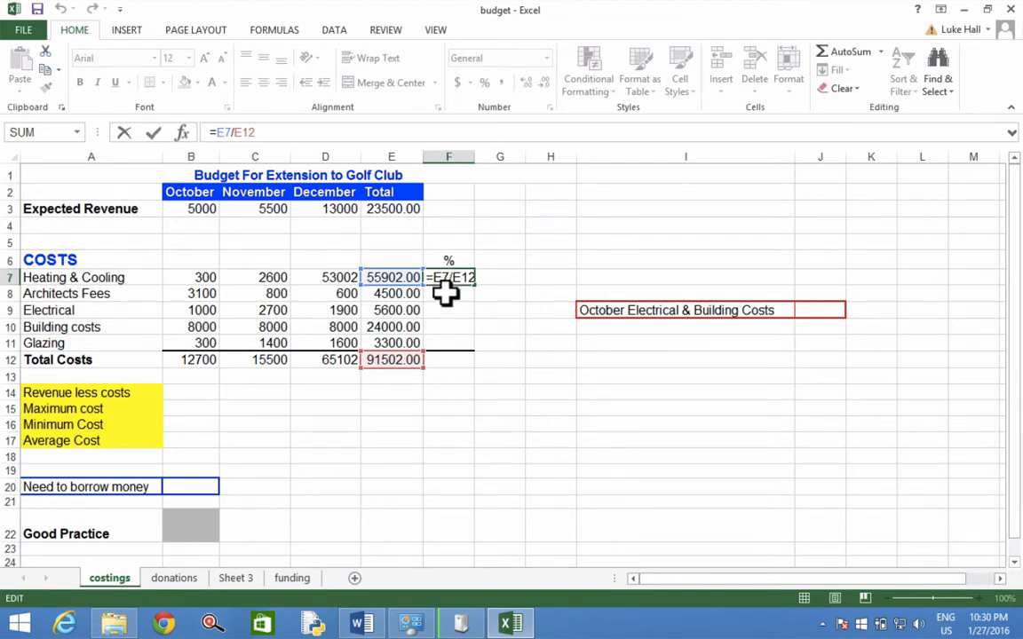
mouse_move(445, 344)
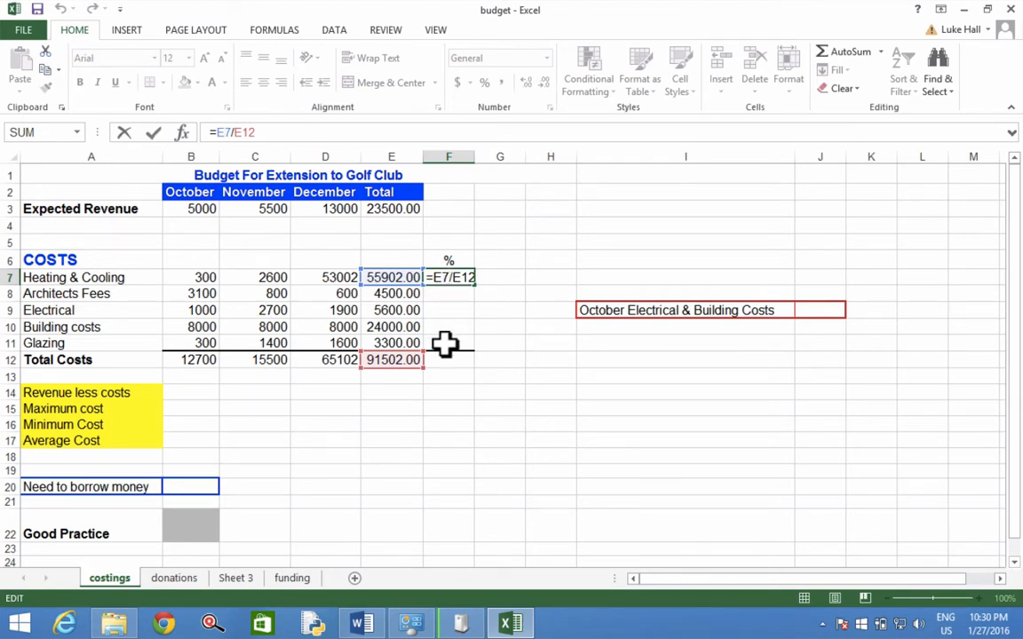
mouse_move(458, 289)
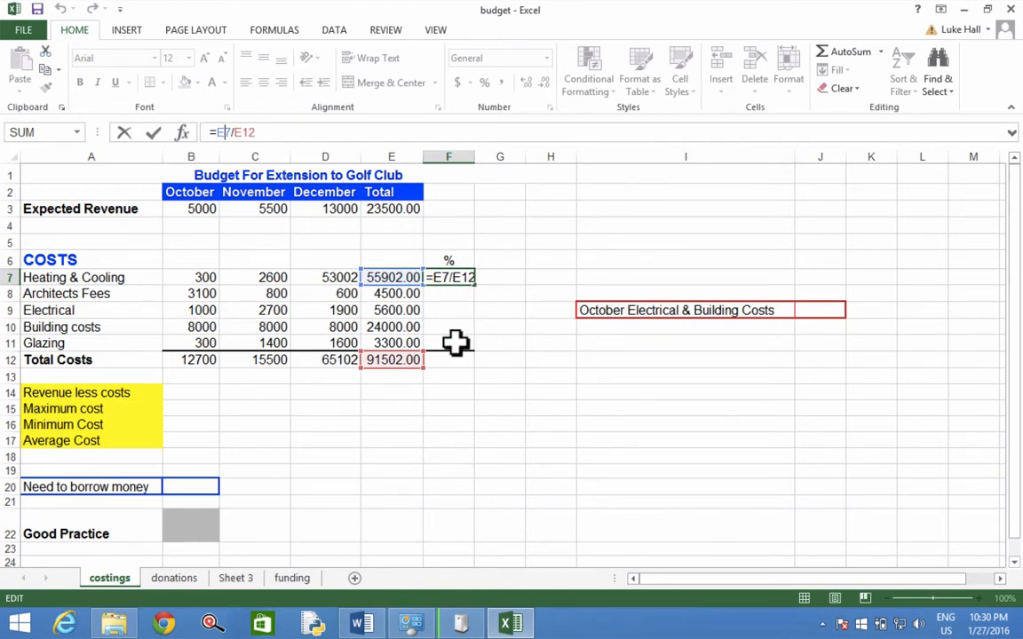
mouse_move(370, 287)
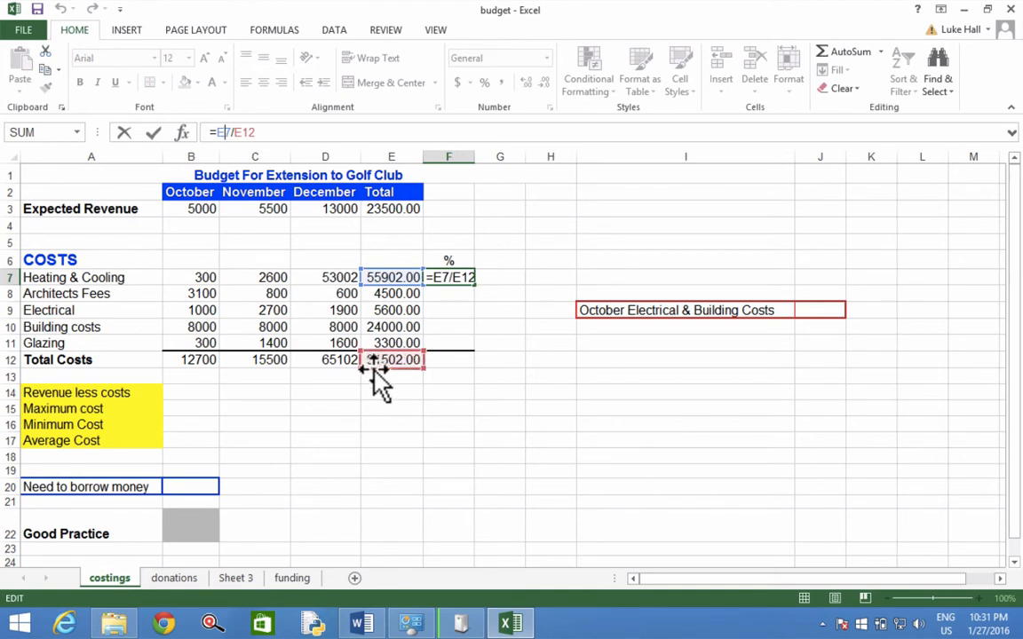
mouse_move(384, 362)
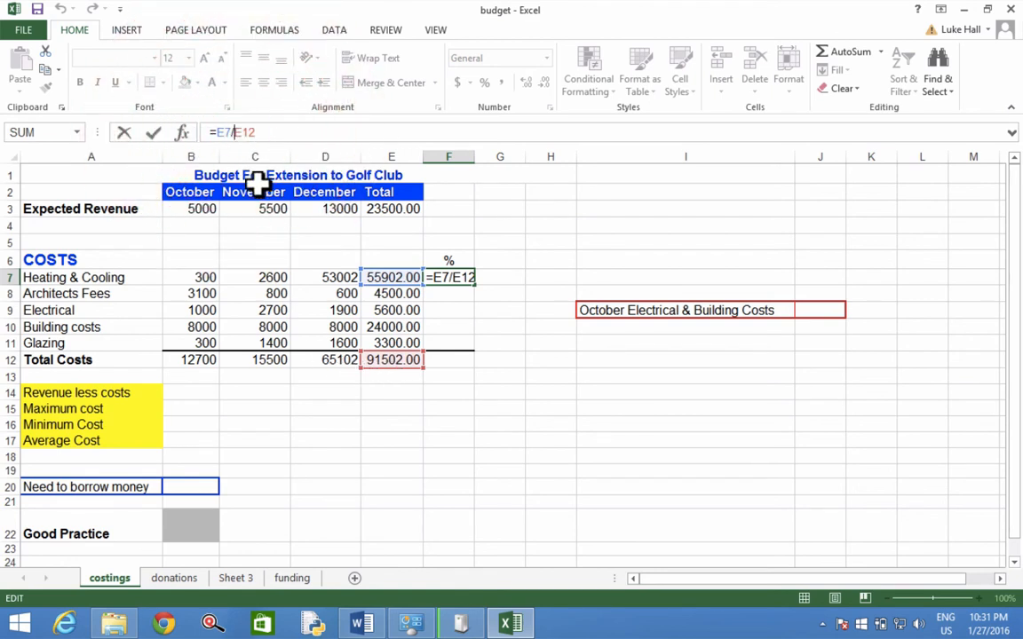
- Make the E12 reference in F7's formula absolute as $E$12
key(f4)
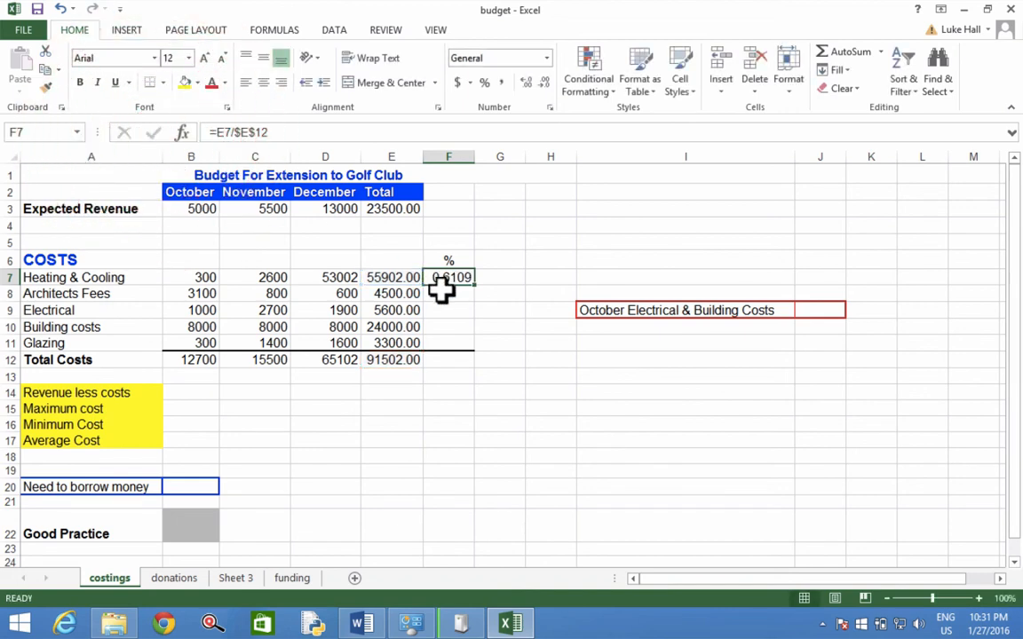
mouse_move(456, 295)
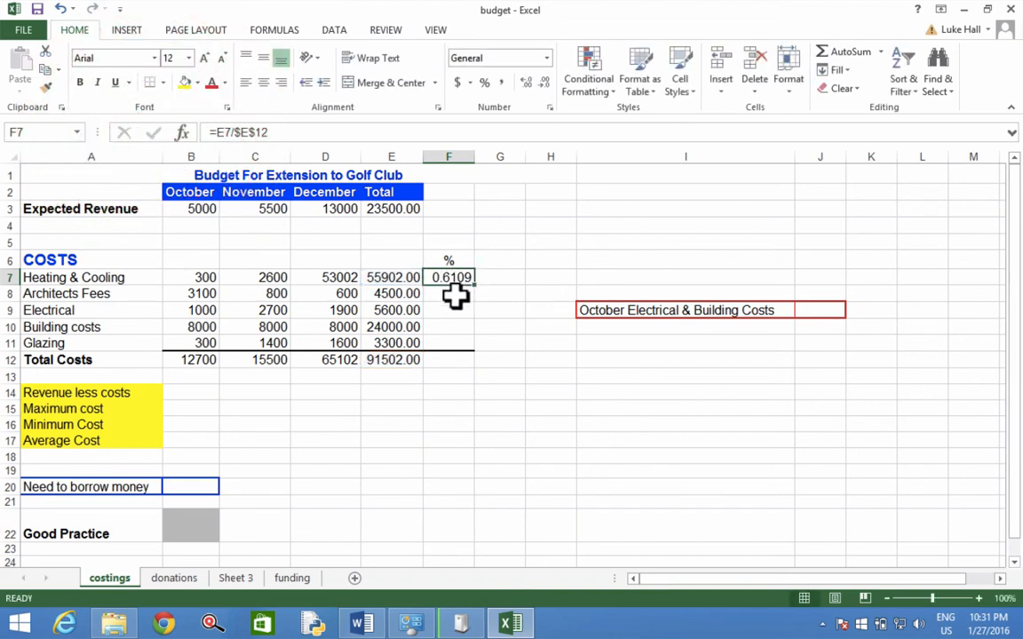
mouse_move(461, 298)
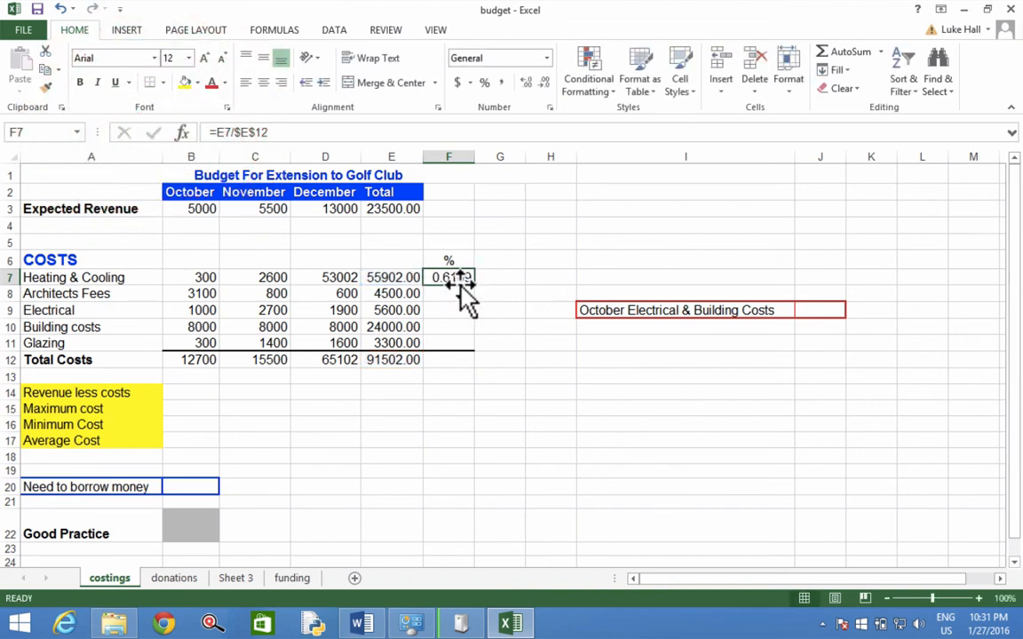